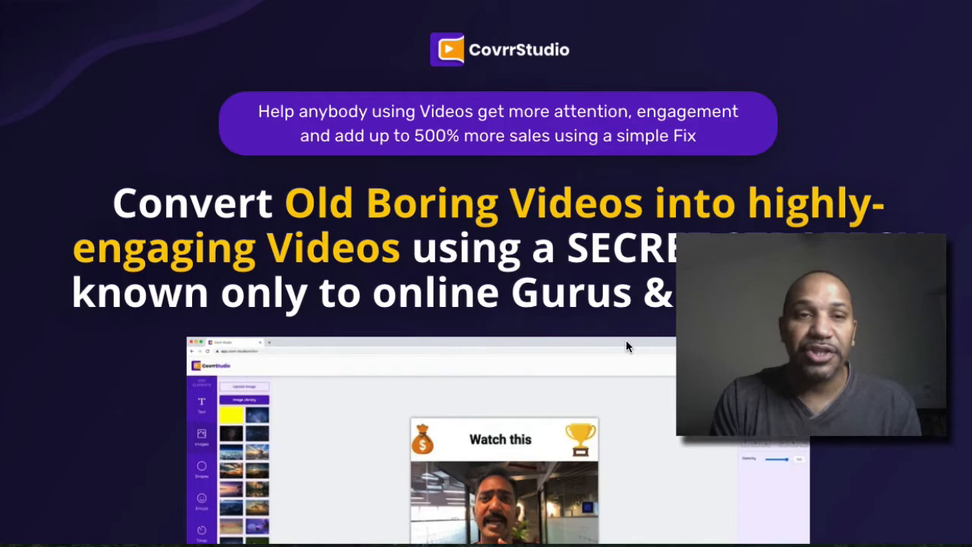
{"action": "mouse_move", "coordinate": [501, 191]}
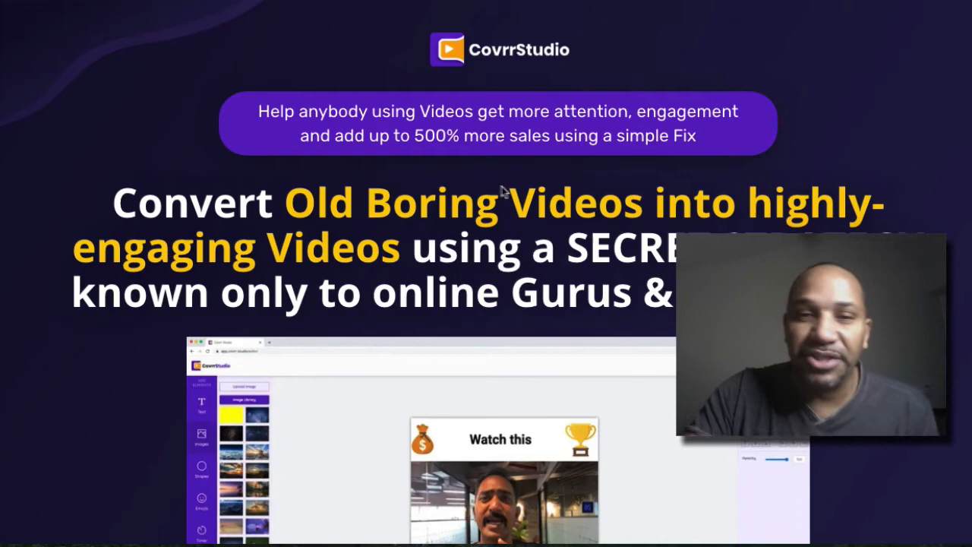
{"action": "mouse_move", "coordinate": [559, 218]}
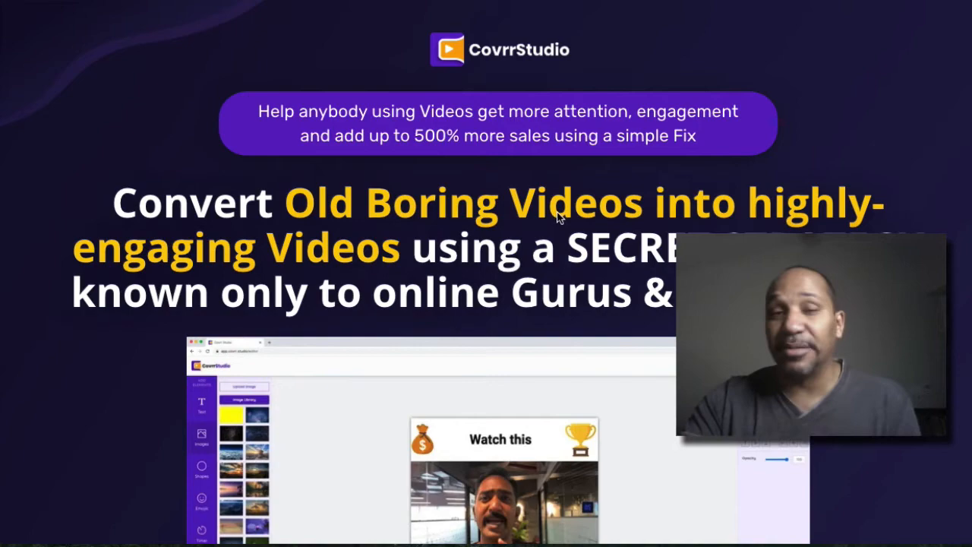
Step: Scroll past the hero headline and product screenshot to the four-step walkthrough
{"action": "scroll", "scroll_direction": "down", "scroll_amount": 3}
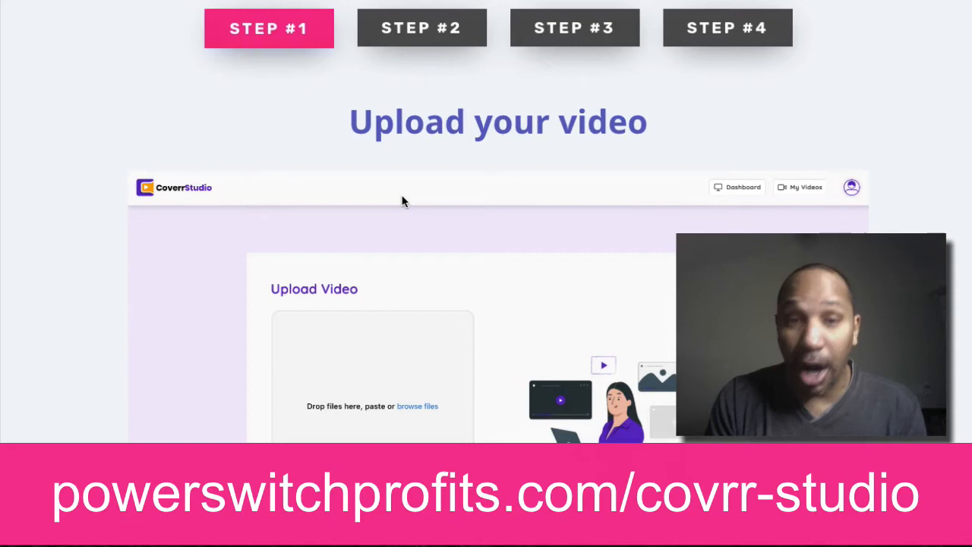
{"action": "mouse_move", "coordinate": [387, 205]}
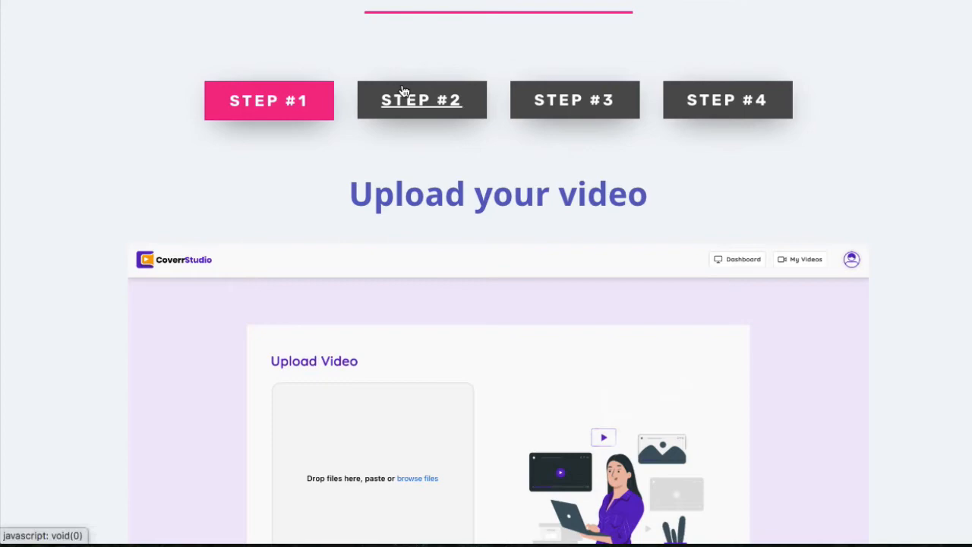
Step: Scroll past STEP #1 'Upload your video' to the template gallery of step two
{"action": "scroll", "scroll_direction": "down", "scroll_amount": 3}
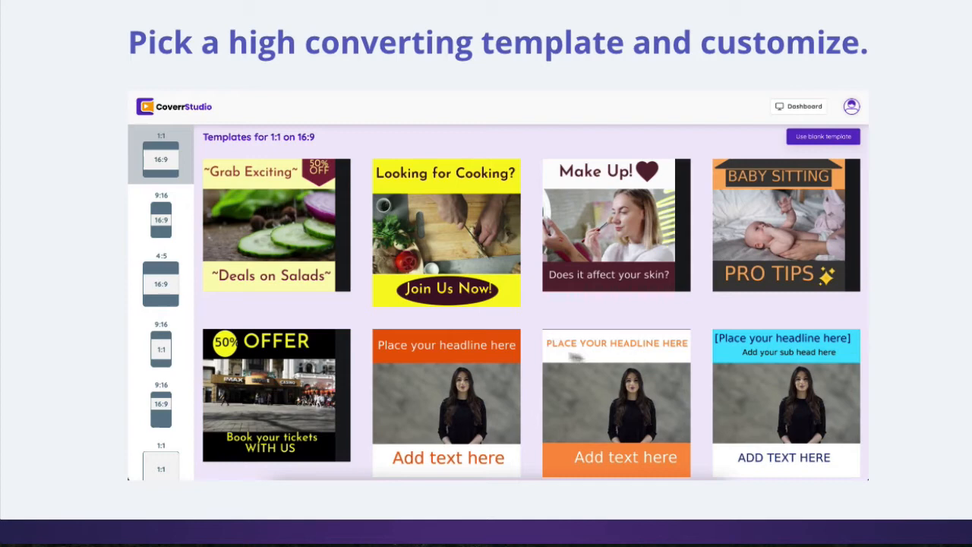
{"action": "mouse_move", "coordinate": [584, 373]}
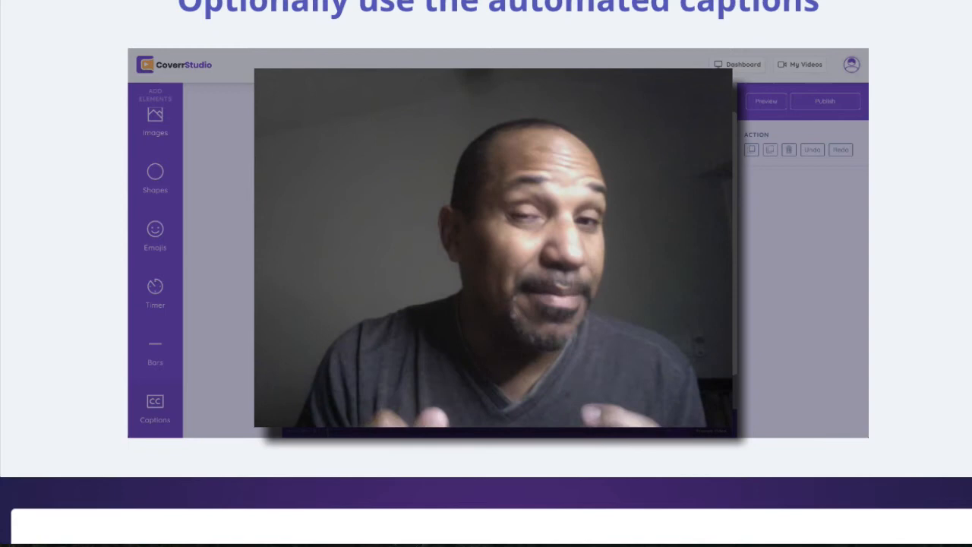
Step: Show the STEP #3 captions screenshot with the Captions dialog open
{"action": "left_click", "coordinate": [154, 403]}
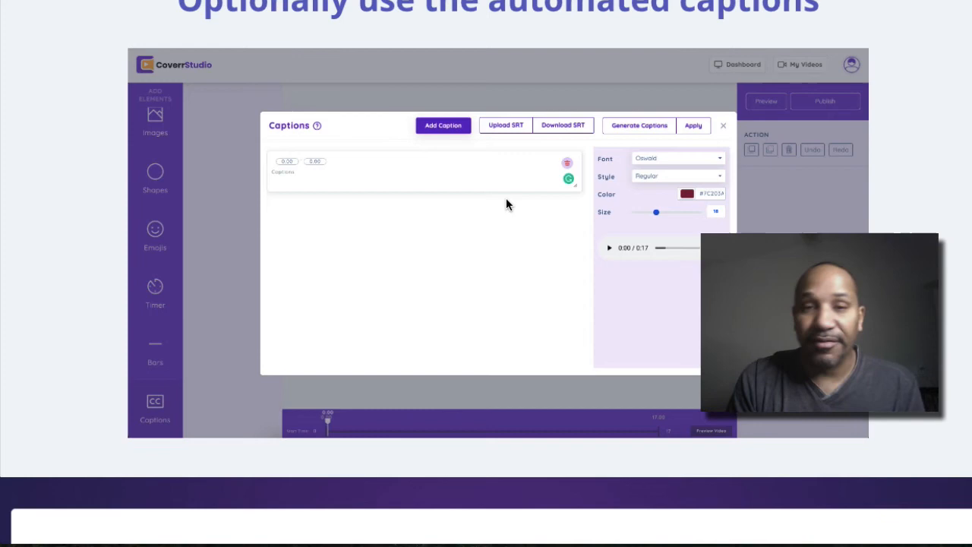
{"action": "mouse_move", "coordinate": [569, 149]}
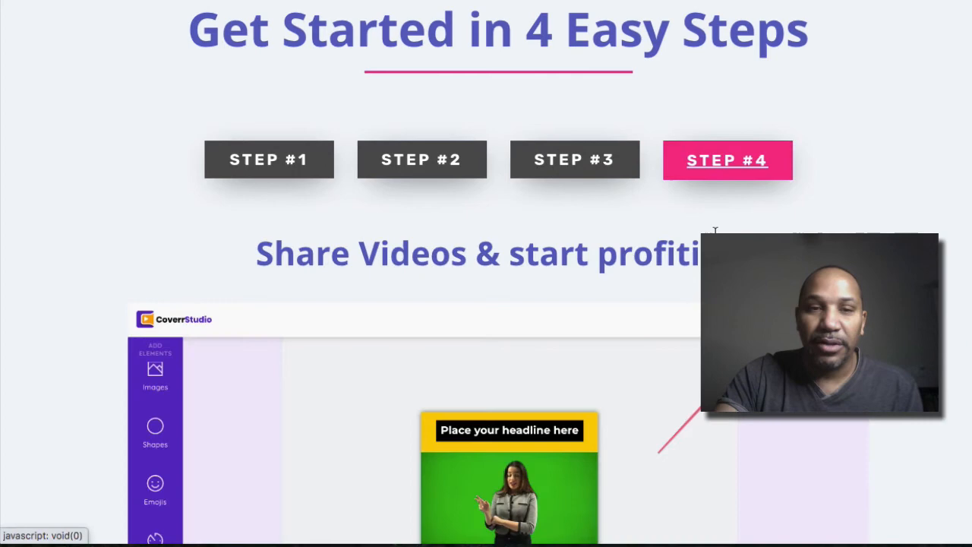
Step: Scroll to STEP #4 'Share Videos & start profiting' with Preview and Publish highlighted
{"action": "scroll", "scroll_direction": "down", "scroll_amount": 3}
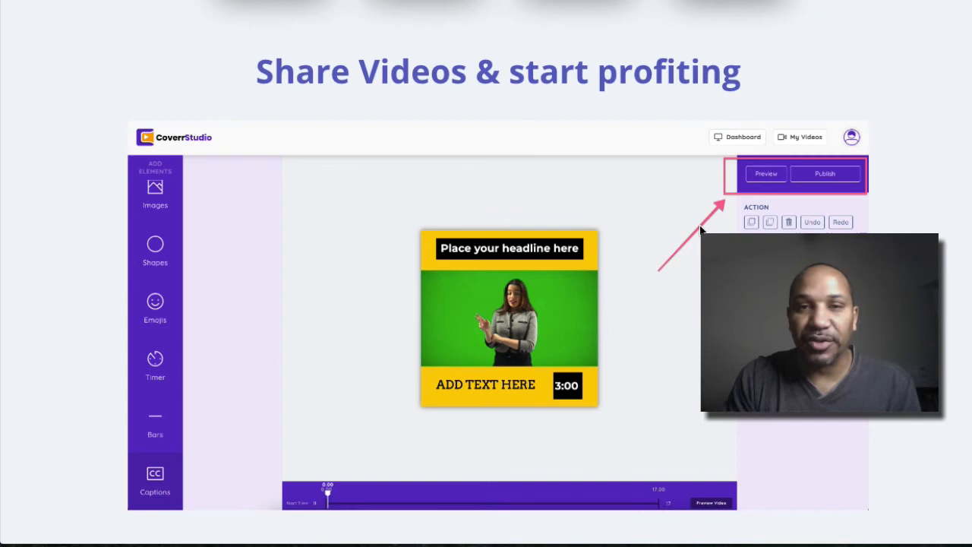